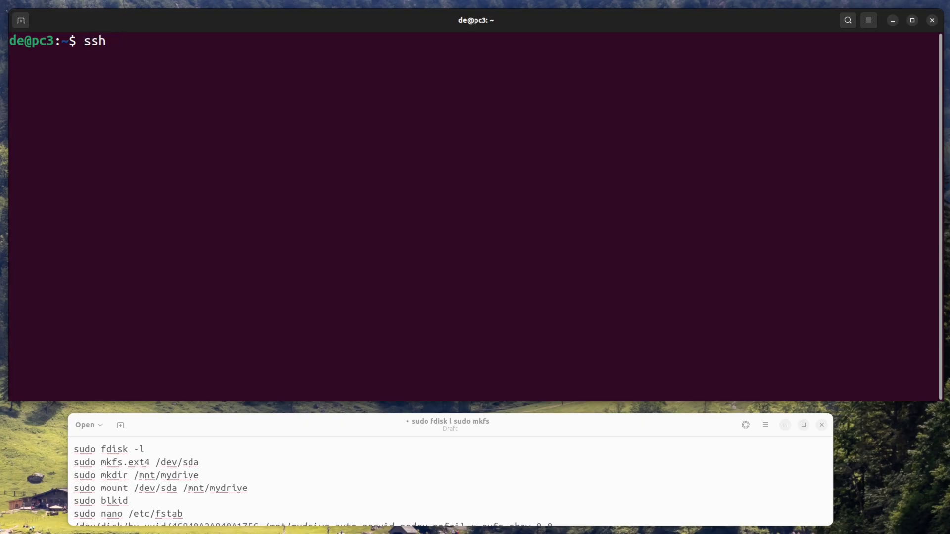
{"action": "type", "text": "de@"}
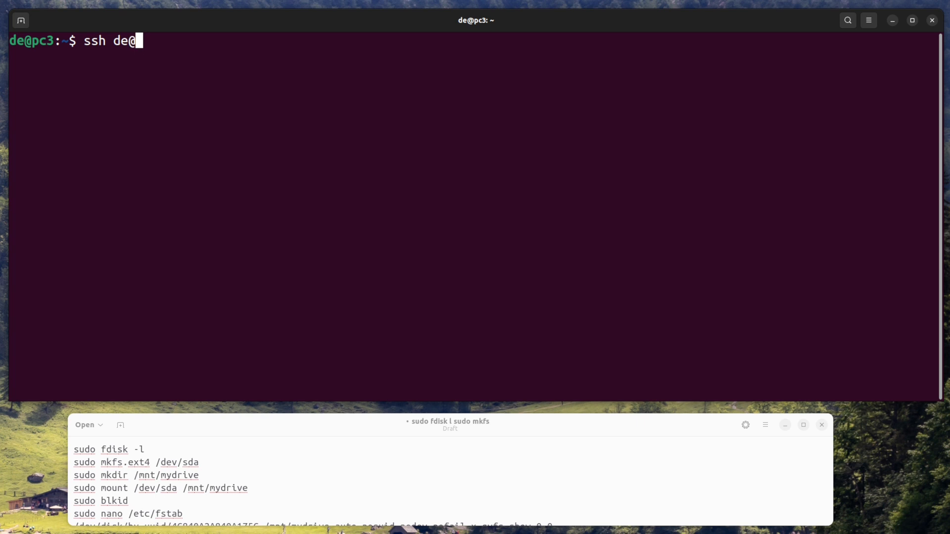
{"action": "type", "text": "192.168."}
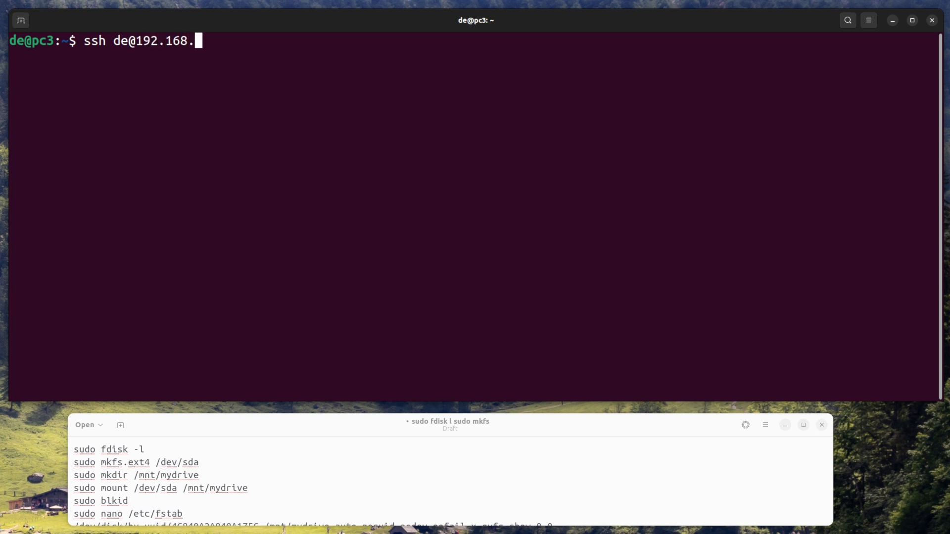
{"action": "type", "text": "100."}
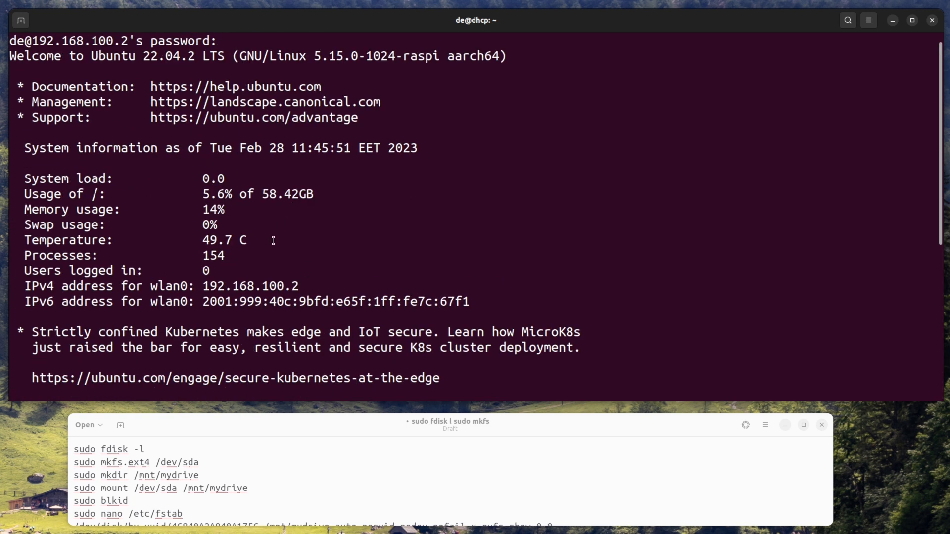
{"action": "scroll", "scroll_direction": "down", "scroll_amount": 3}
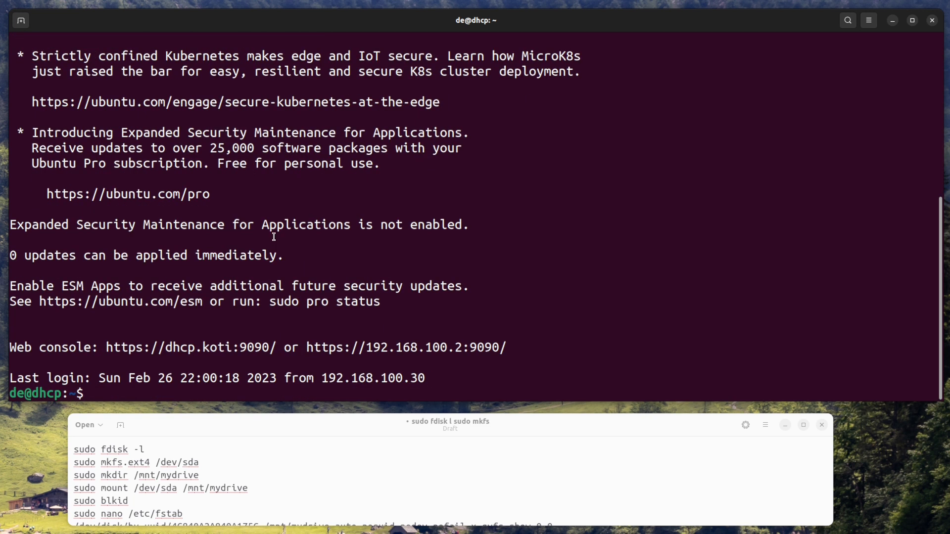
{"action": "type", "text": "sudo su"}
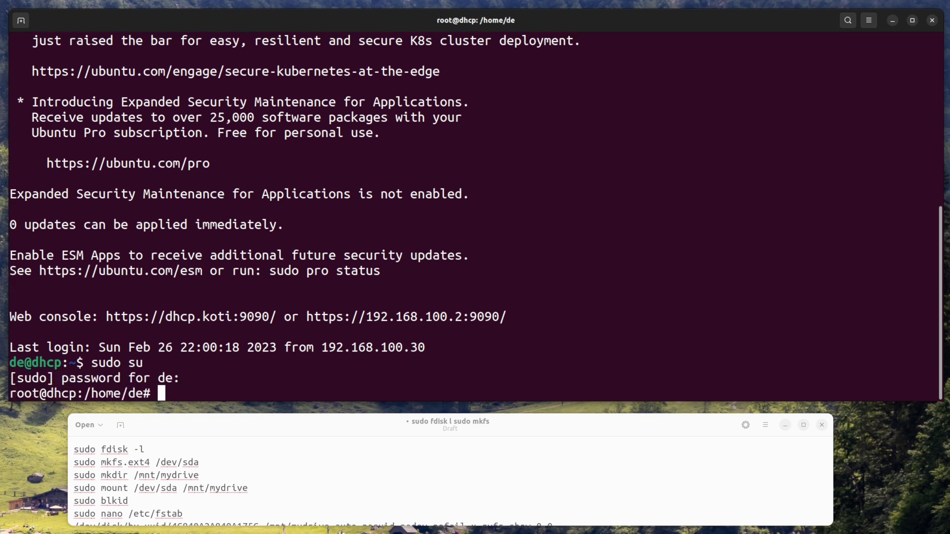
- List the disks with fdisk -l and format the 1.82 TiB drive /dev/sda as ext4
{"action": "type", "text": "fdisk -"}
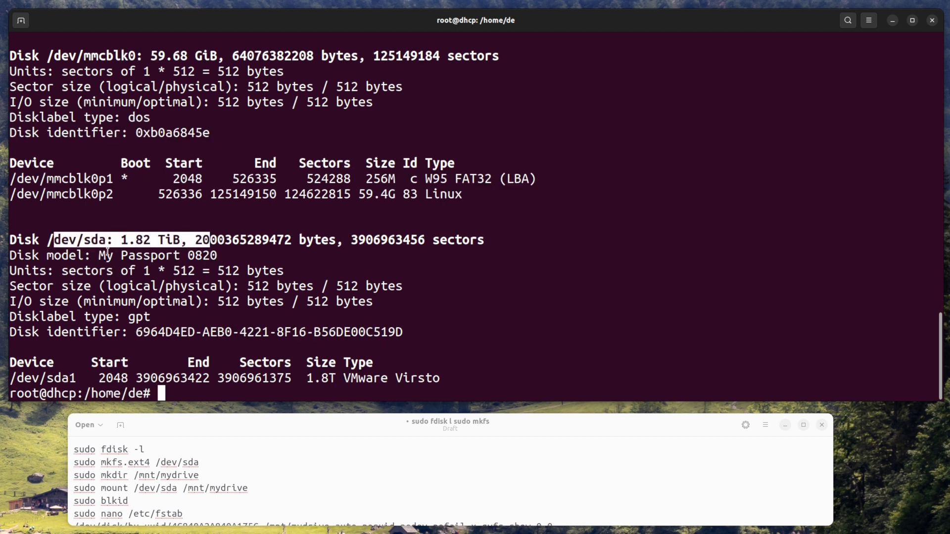
{"action": "type", "text": "mkfs"}
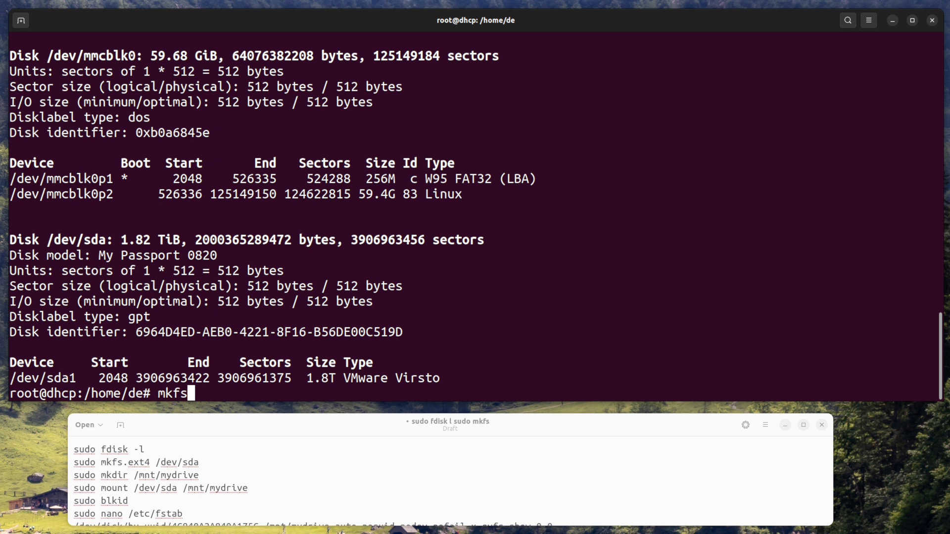
{"action": "type", "text": ".ext"}
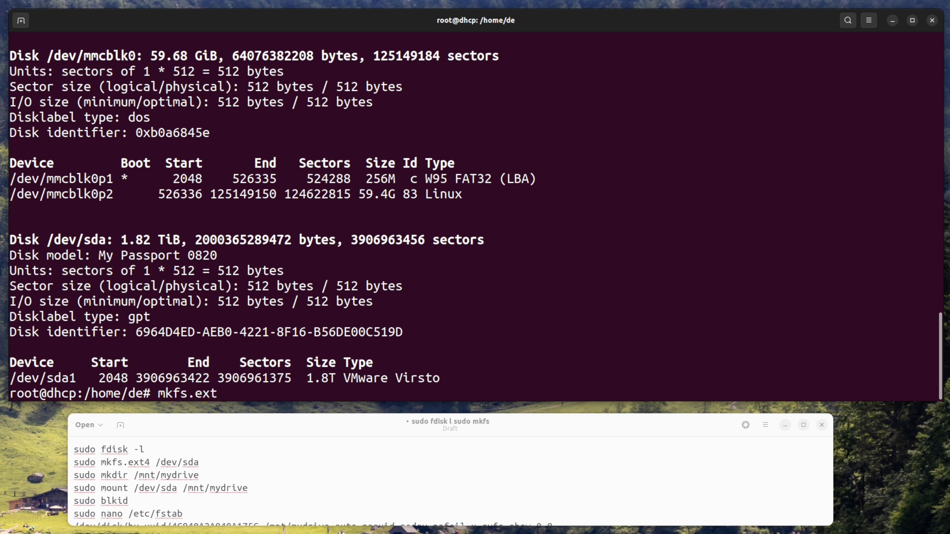
{"action": "type", "text": "4 /dev/sda1 /"}
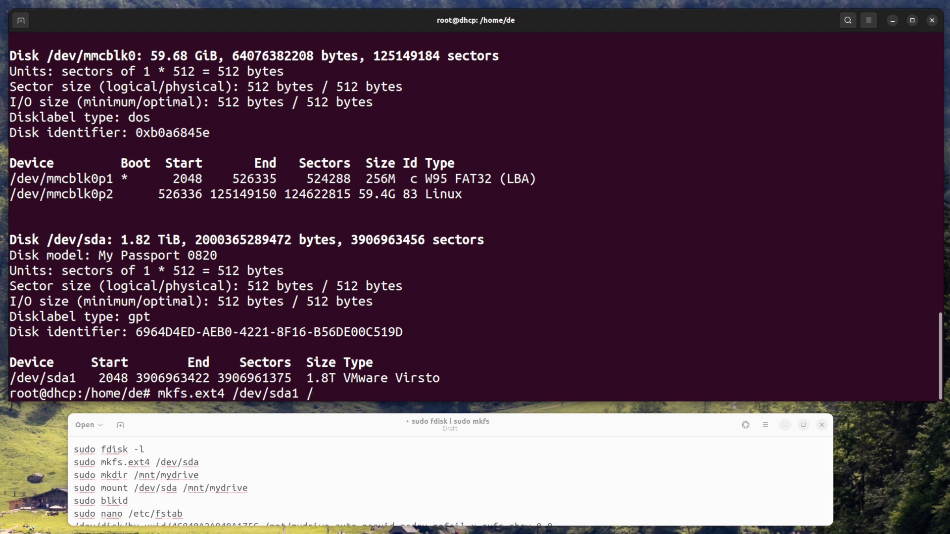
{"action": "key", "text": "BackSpace"}
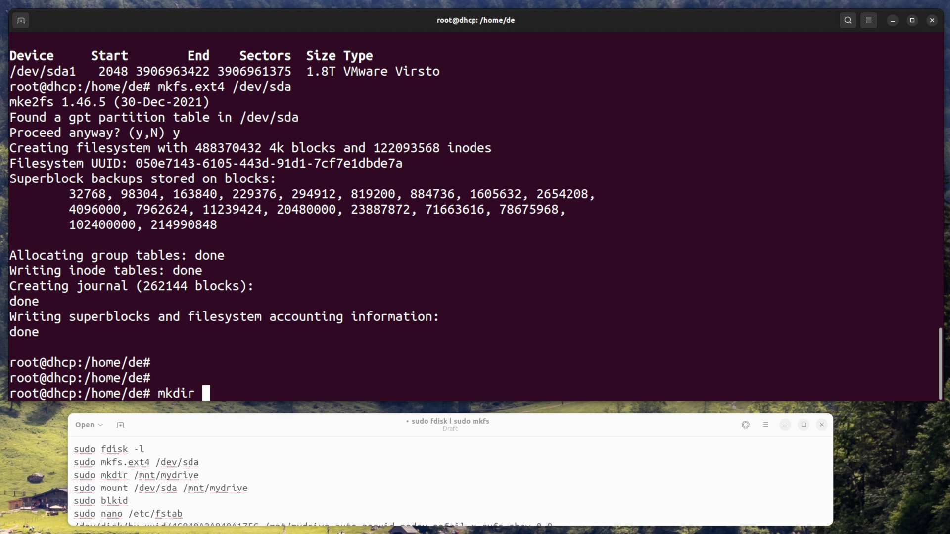
- Create the mount point /mnt/mydrive and mount /dev/sda on it
{"action": "type", "text": "/"}
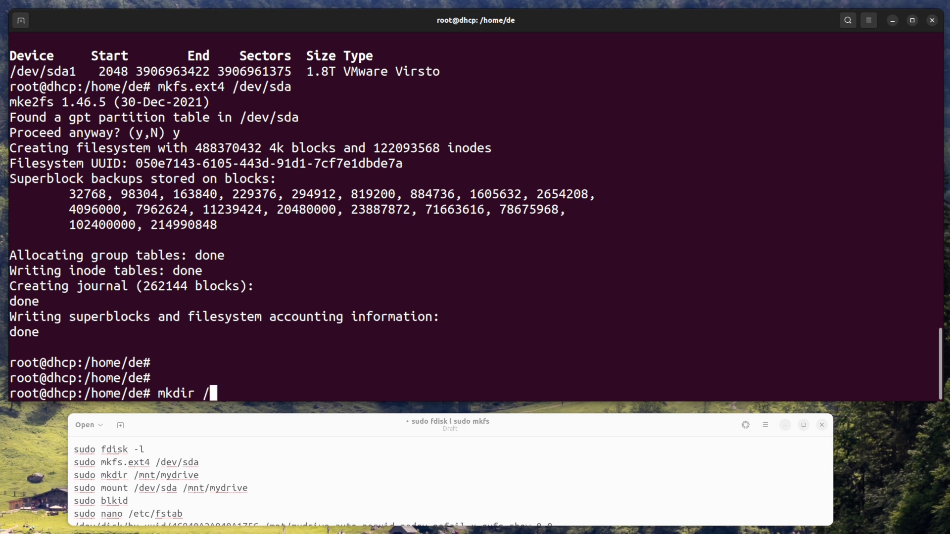
{"action": "type", "text": "mnt/"}
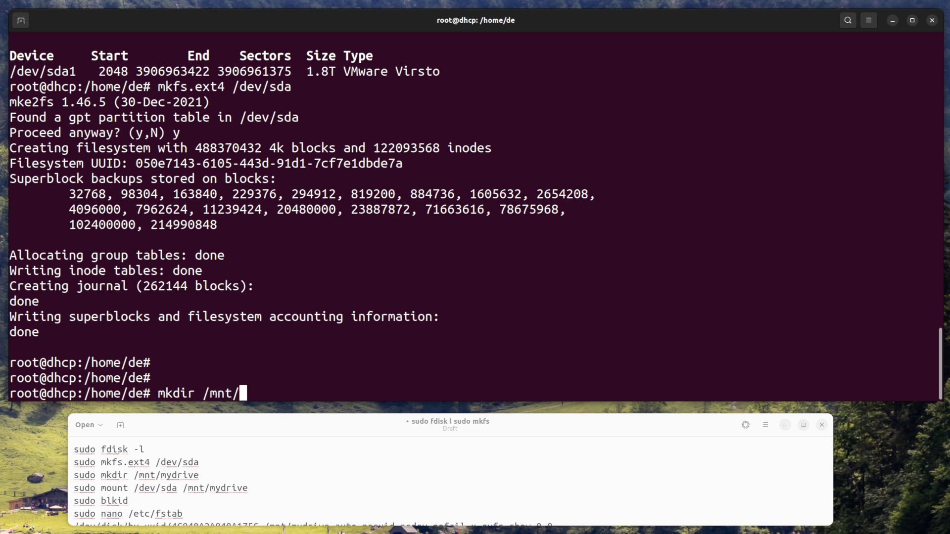
{"action": "type", "text": "mydrive"}
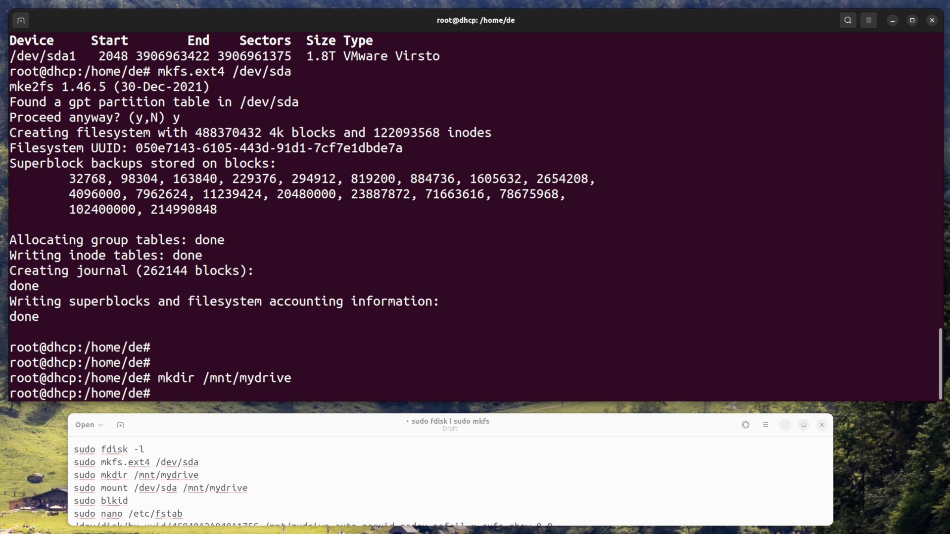
{"action": "type", "text": "mount"}
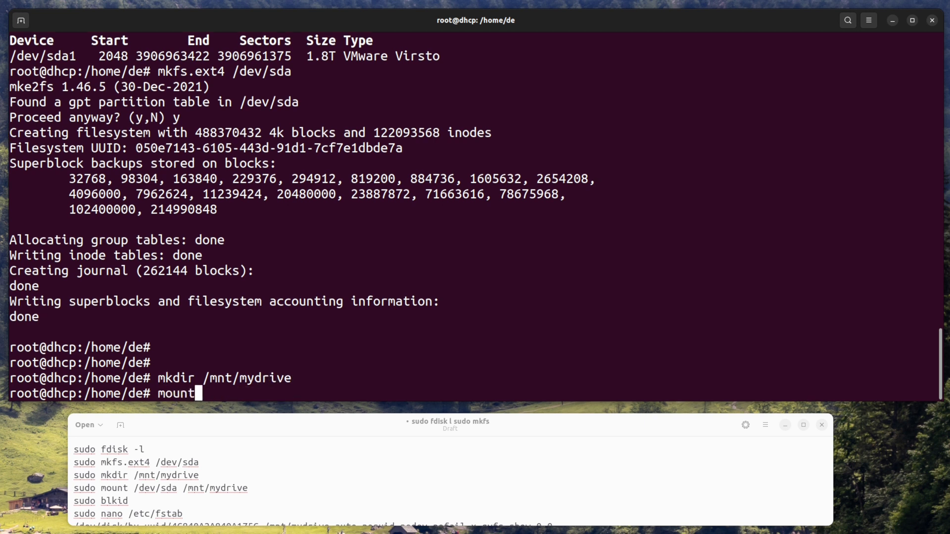
{"action": "type", "text": "/"}
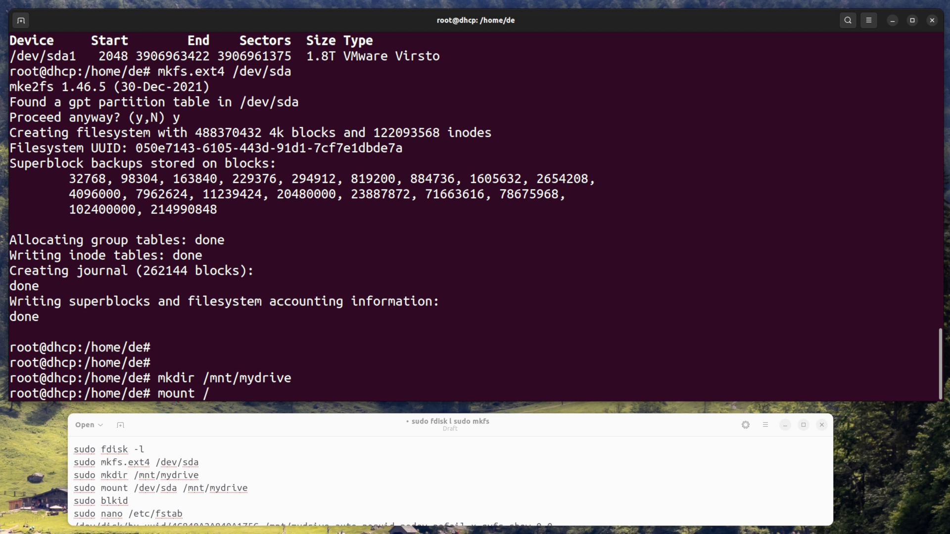
{"action": "type", "text": "dev/sd"}
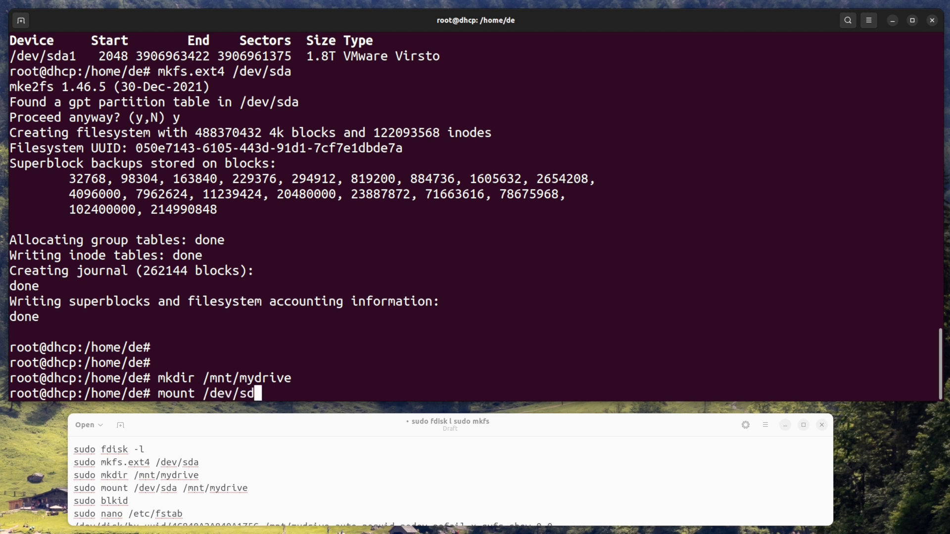
{"action": "type", "text": "a /mnt/mydrive/"}
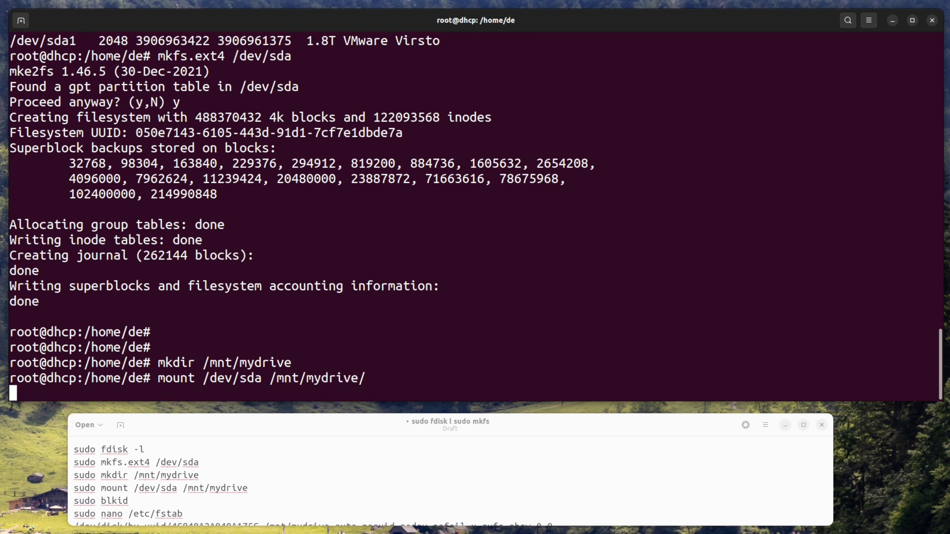
- Read the drive's UUID with blkid and edit /etc/fstab in nano
{"action": "type", "text": "blkid"}
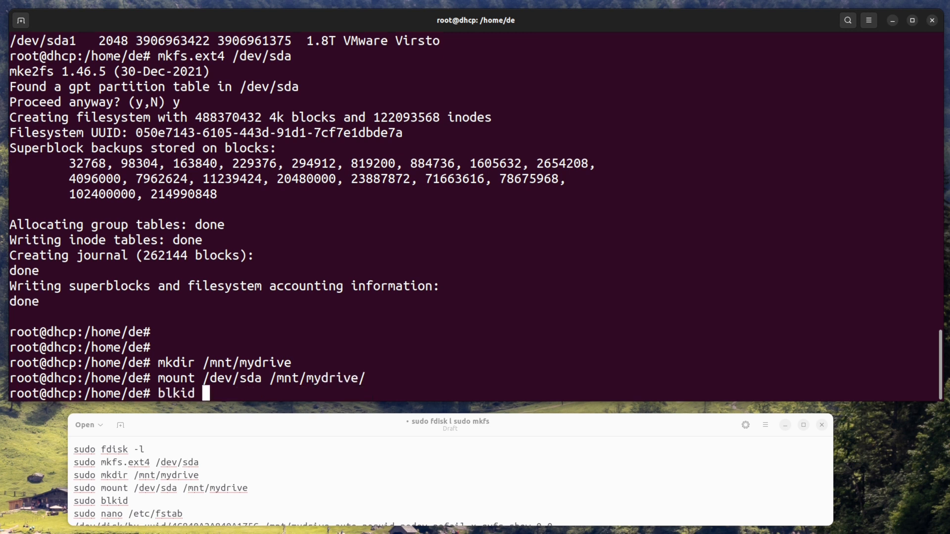
{"action": "key", "text": "Return"}
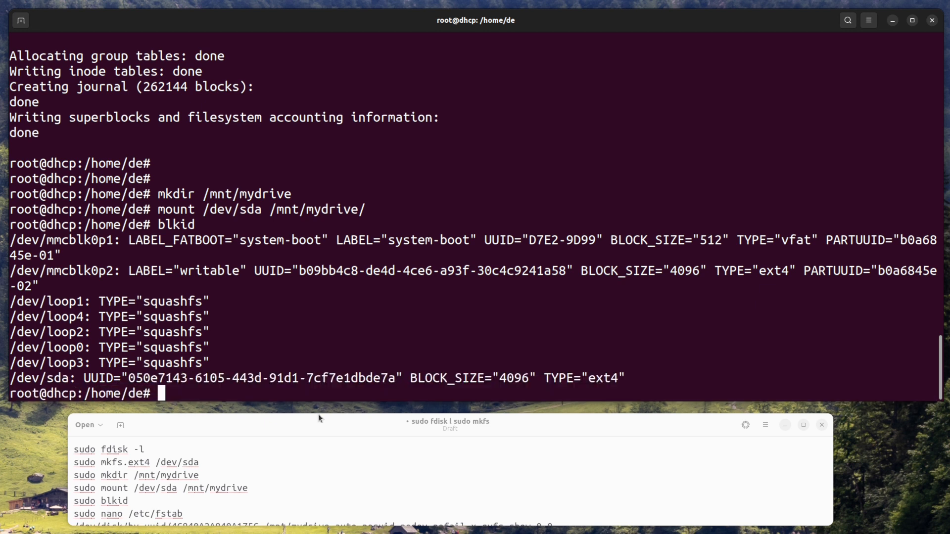
{"action": "type", "text": "nano /etc/"}
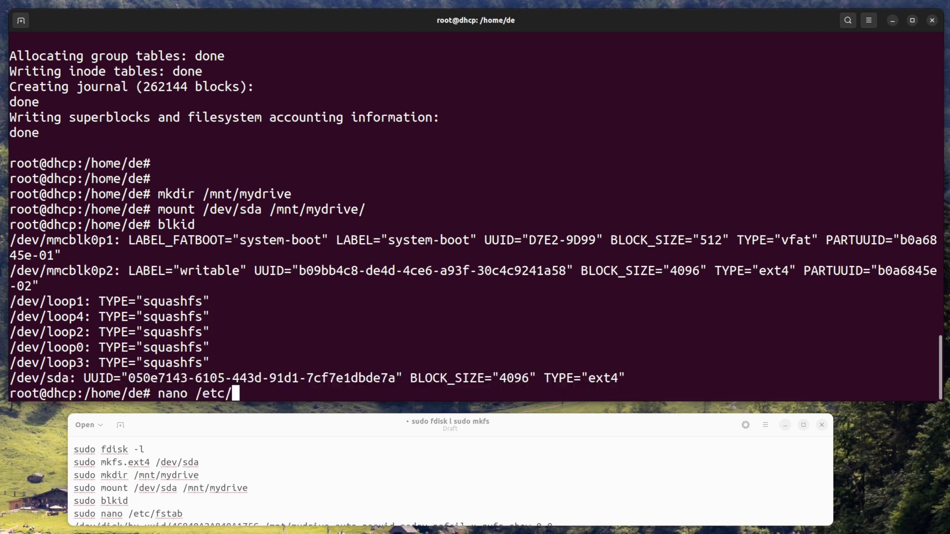
{"action": "type", "text": "fstab"}
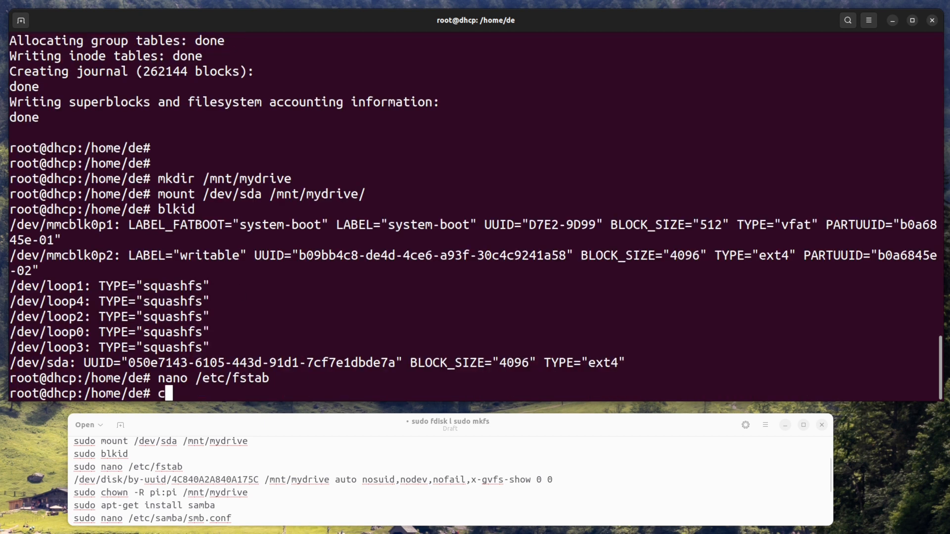
- Recursively set ownership of /mnt/mydrive/ to de:de with chown -R
{"action": "type", "text": "hown"}
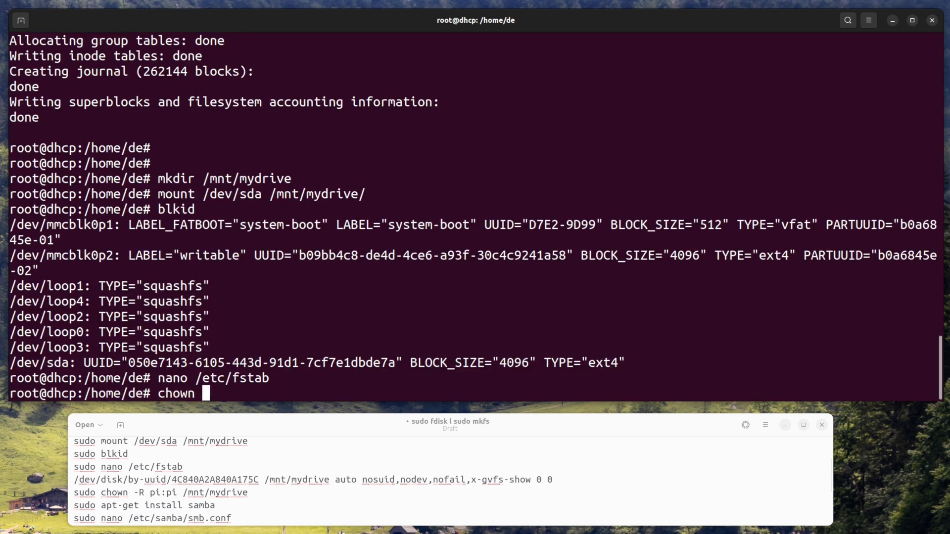
{"action": "type", "text": "-R de:de"}
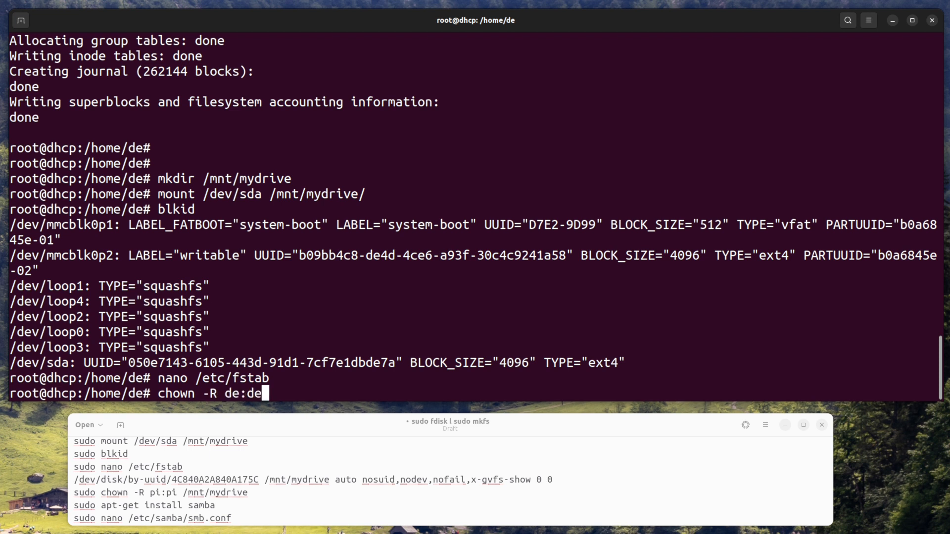
{"action": "type", "text": "/"}
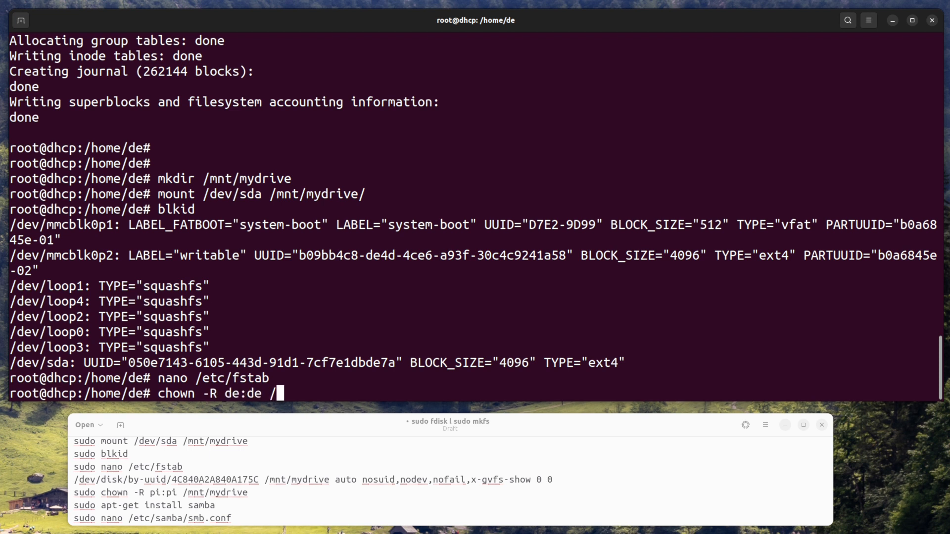
{"action": "type", "text": "mnt/mydrive/"}
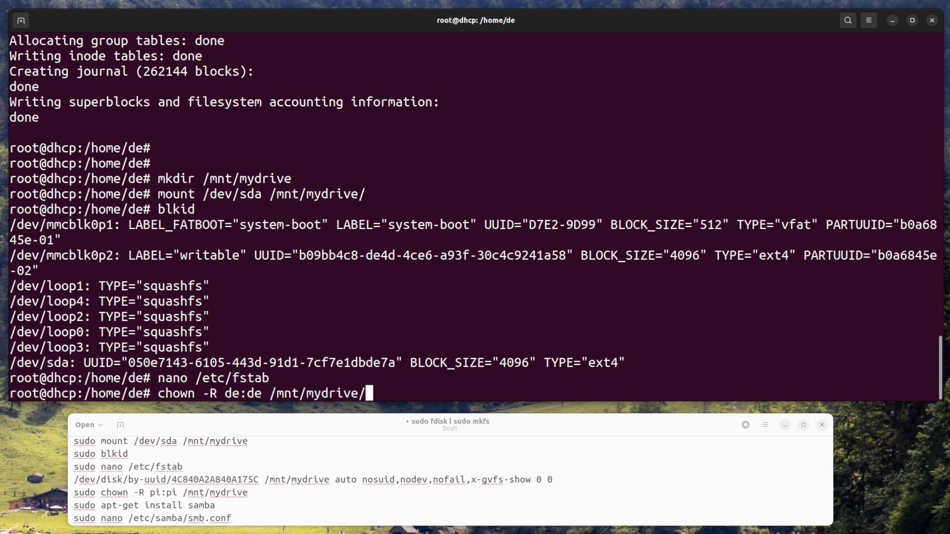
{"action": "key", "text": "Return"}
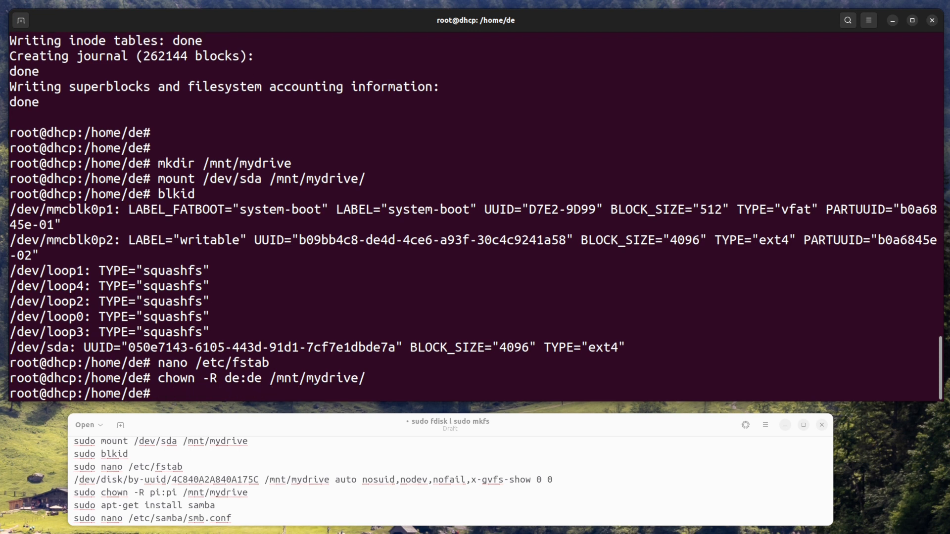
- Install the Samba server with apt install samba, confirming with Y
{"action": "type", "text": "apt instal"}
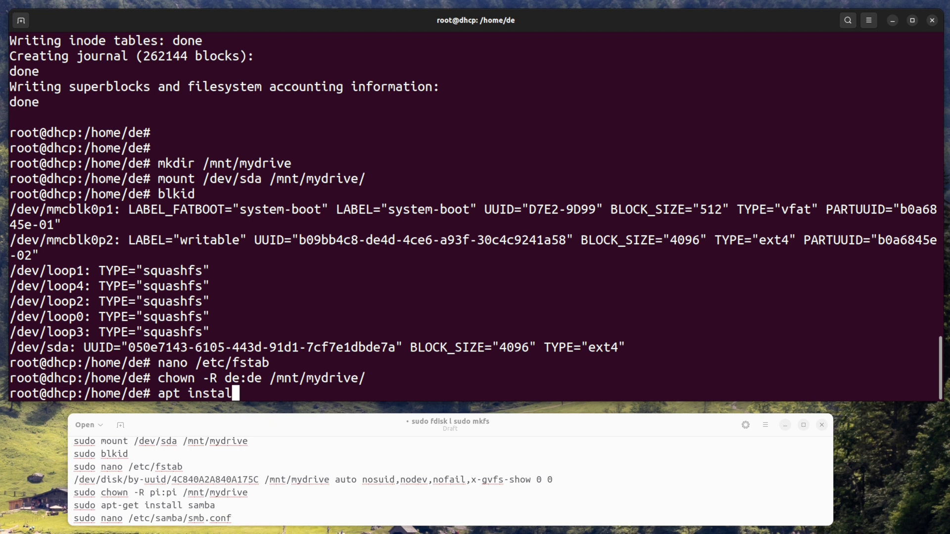
{"action": "type", "text": "sabm"}
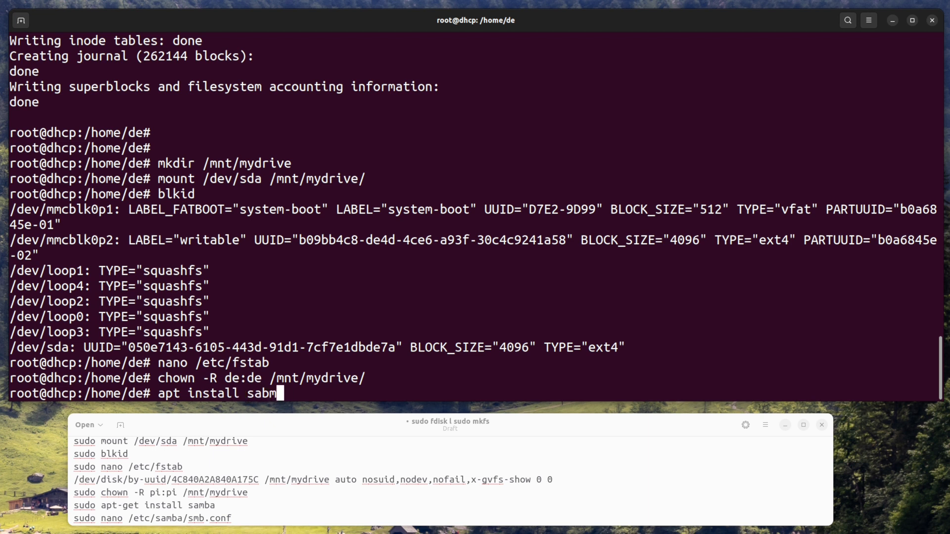
{"action": "type", "text": "a"}
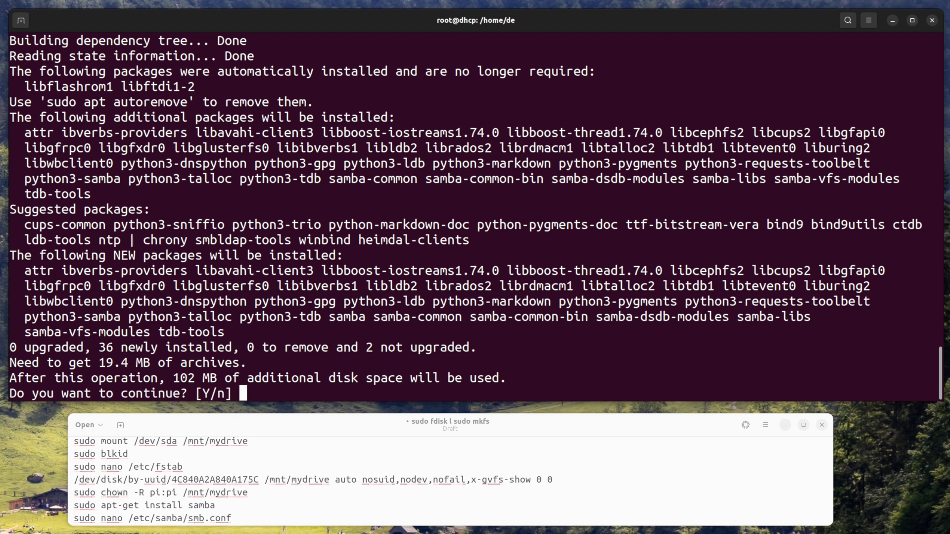
{"action": "type", "text": "Y"}
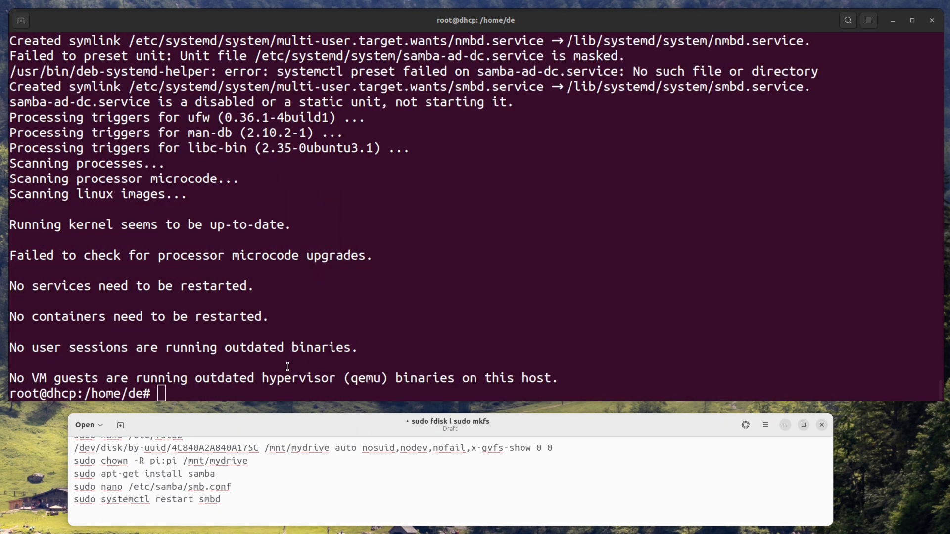
- Append a [myshare] share for /mnt/mydrive with valid users = de to smb.conf, restart smbd, and run smbpasswd -a de
{"action": "type", "text": "nano /etc/samba/sm"}
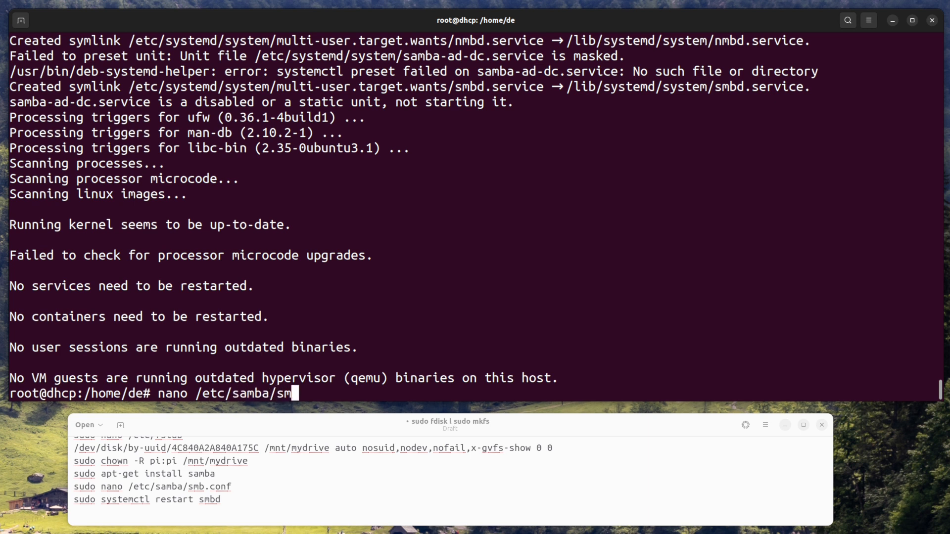
{"action": "key", "text": "Return"}
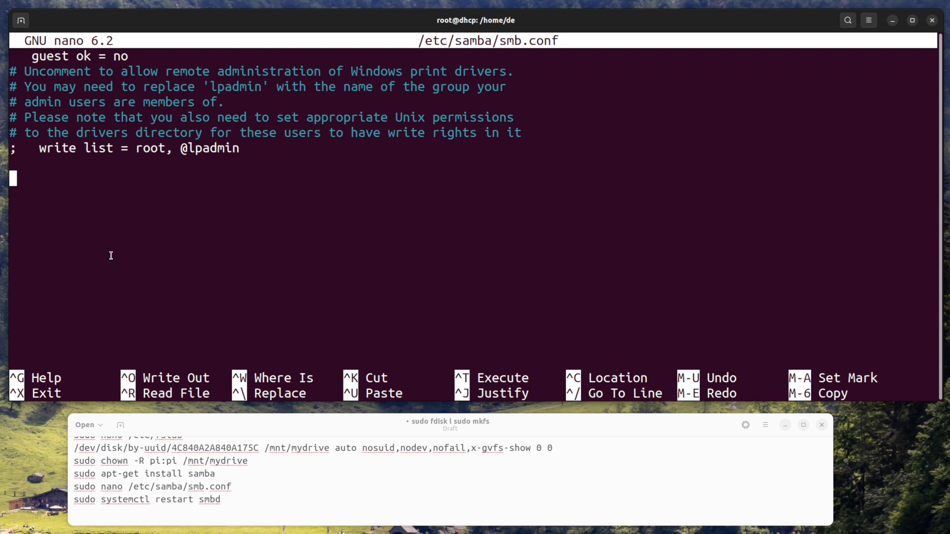
{"action": "type", "text": "[myshare]"}
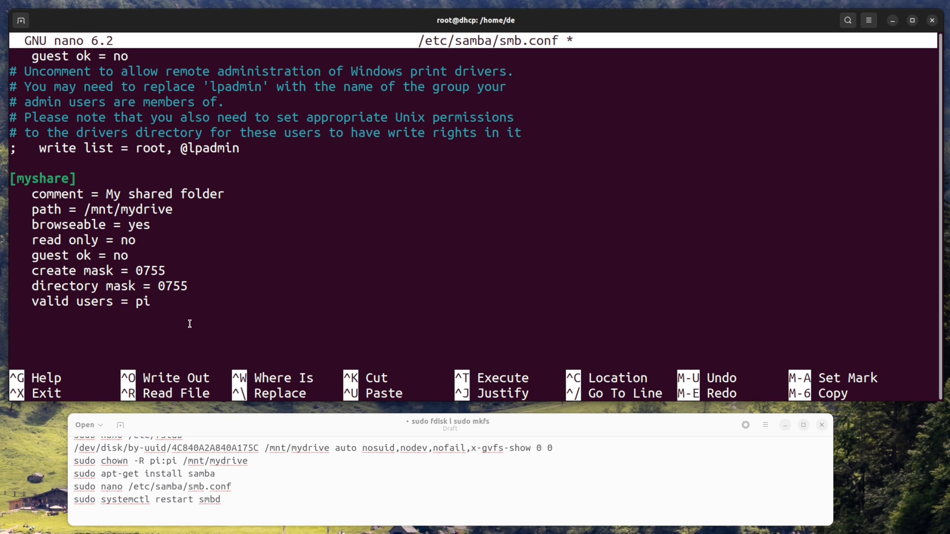
{"action": "type", "text": "de"}
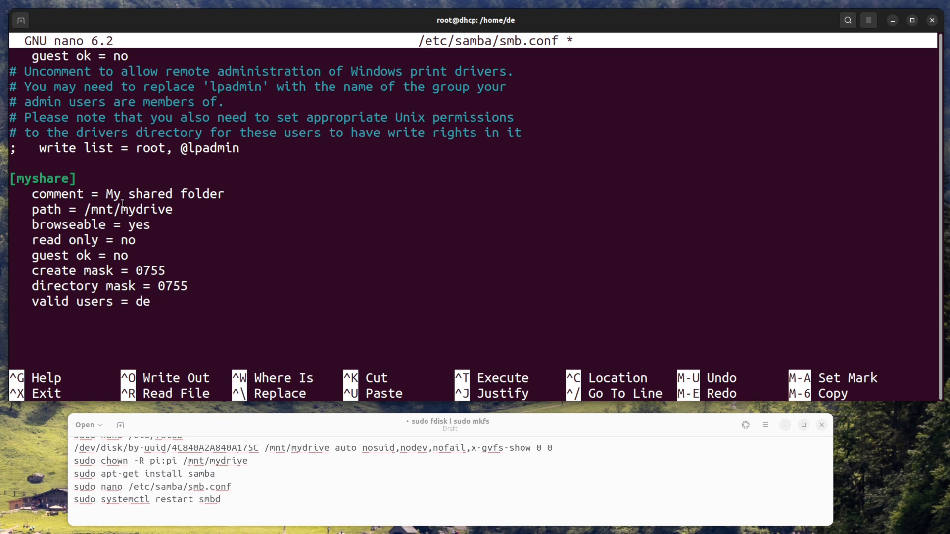
{"action": "key", "text": "ctrl+x"}
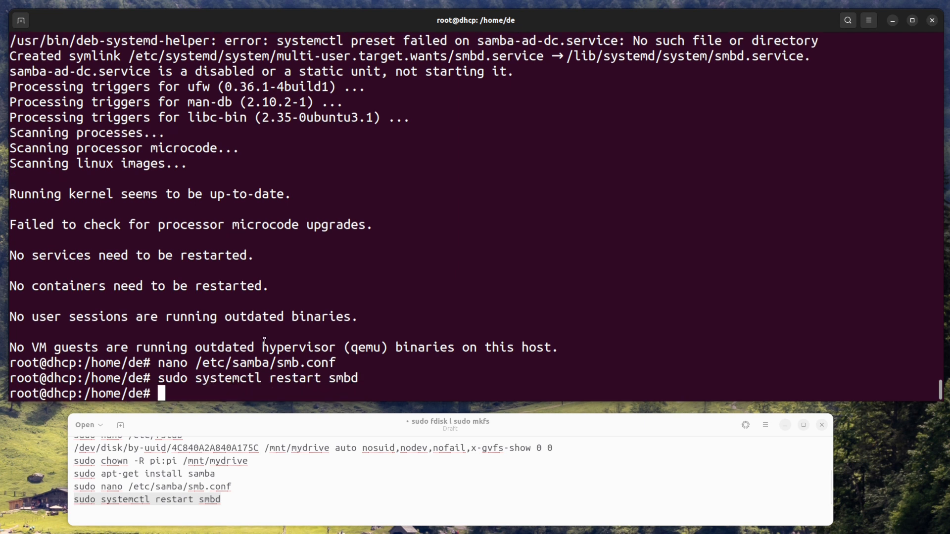
{"action": "type", "text": "smbpasswd -a"}
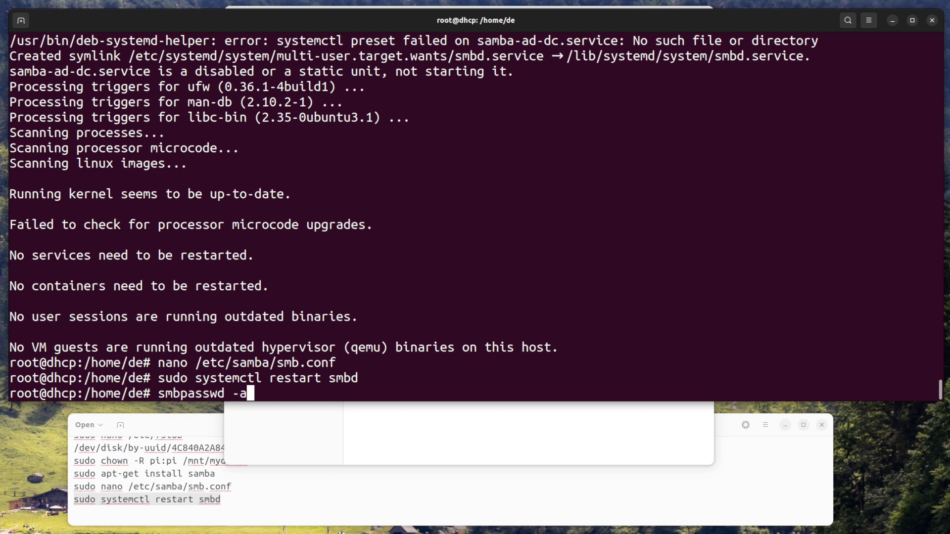
{"action": "type", "text": "de"}
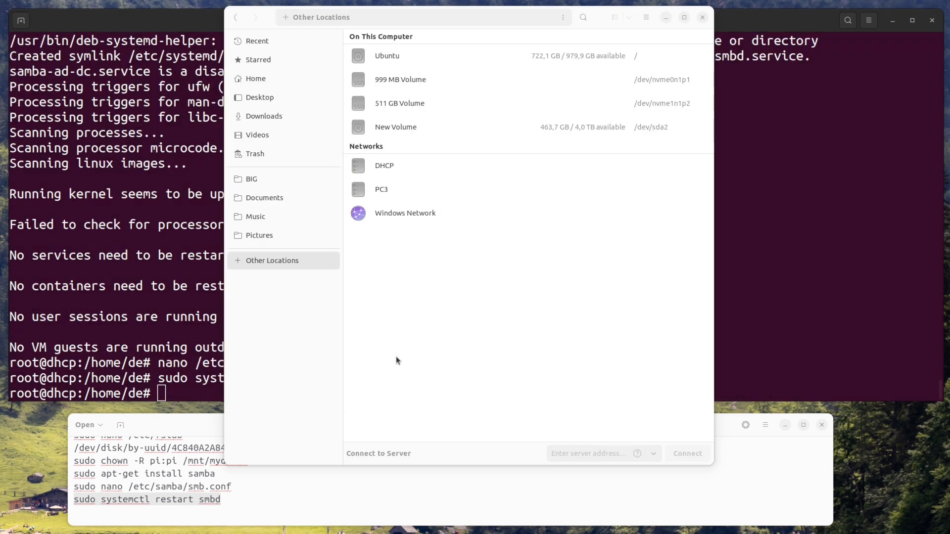
- Connect Files to the Pi's Samba server through an smb:// address in Other Locations
{"action": "left_click", "coordinate": [593, 454]}
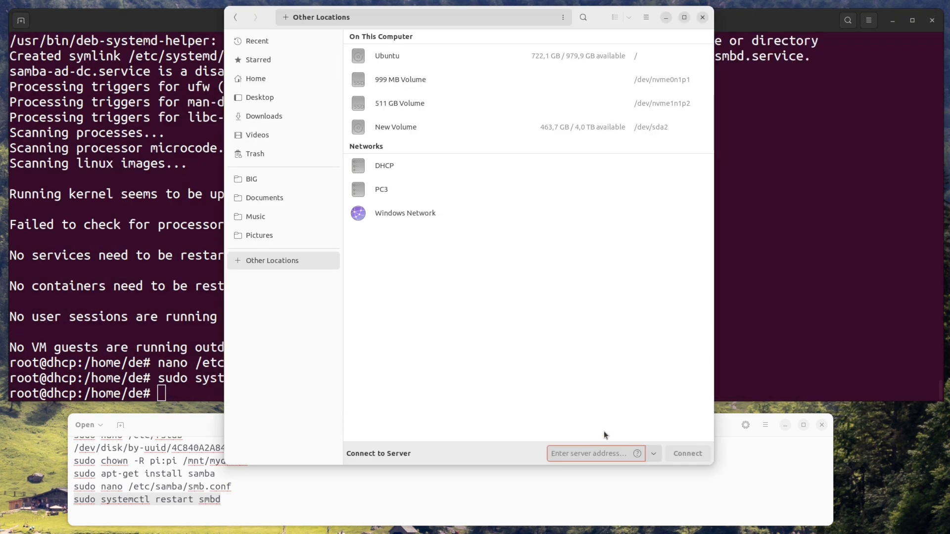
{"action": "type", "text": "smb://192.168.100.155/"}
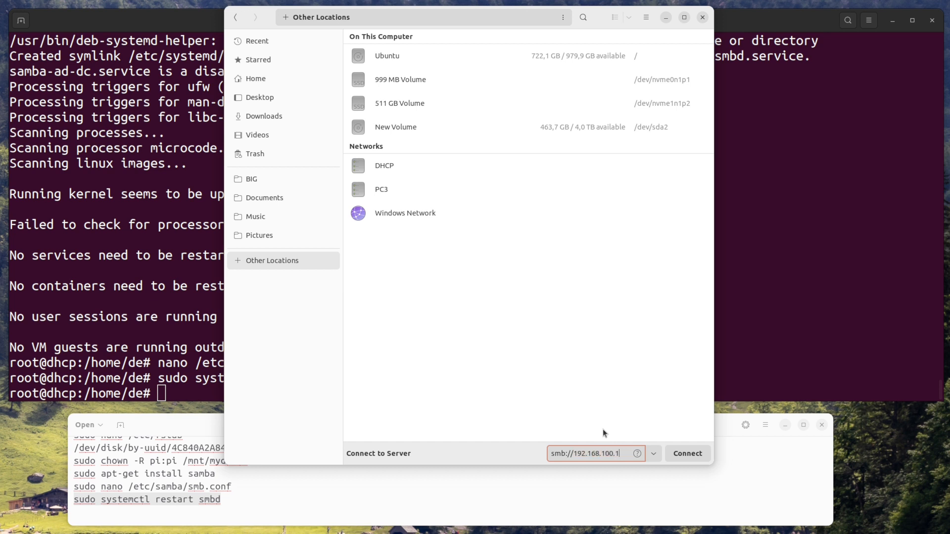
{"action": "left_click", "coordinate": [687, 453]}
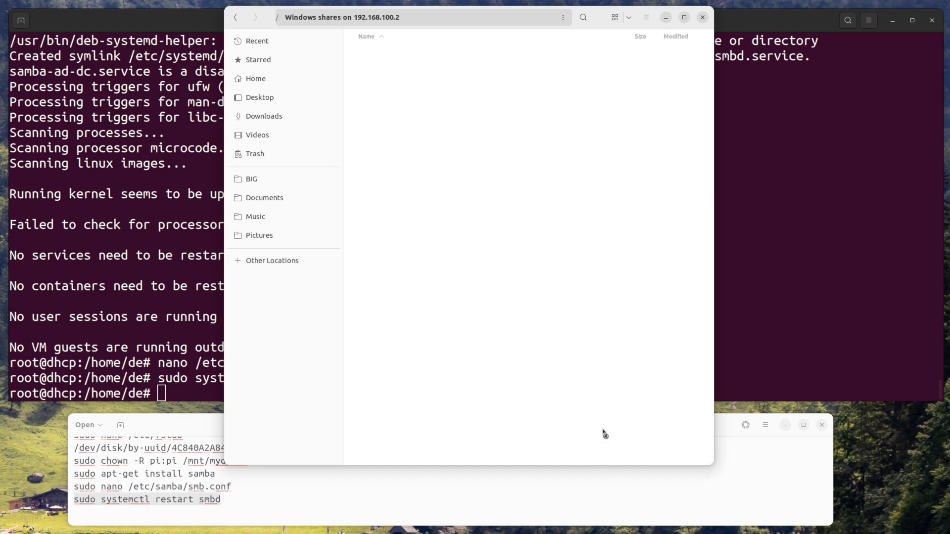
- Open myshare as user de and browse it, showing lost+found and the test file
{"action": "left_click", "coordinate": [391, 62]}
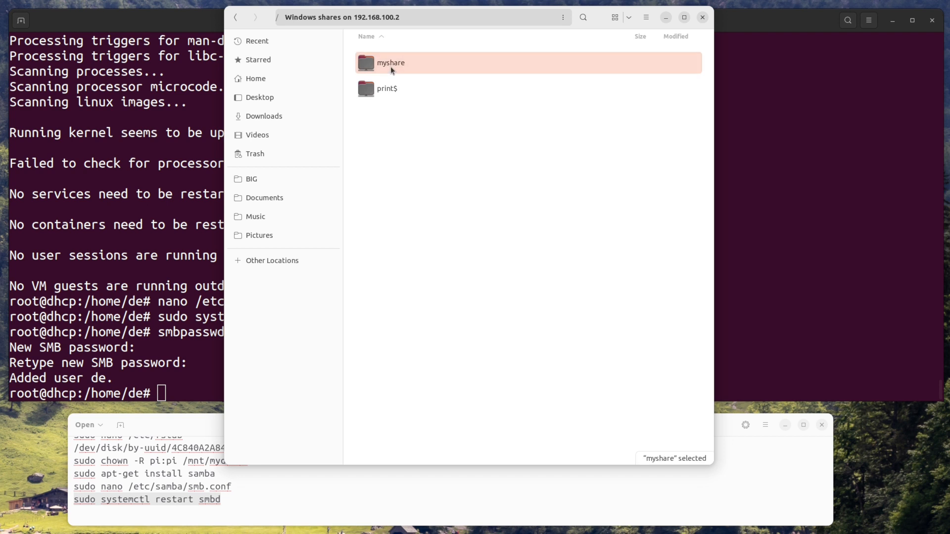
{"action": "double_click", "coordinate": [391, 64]}
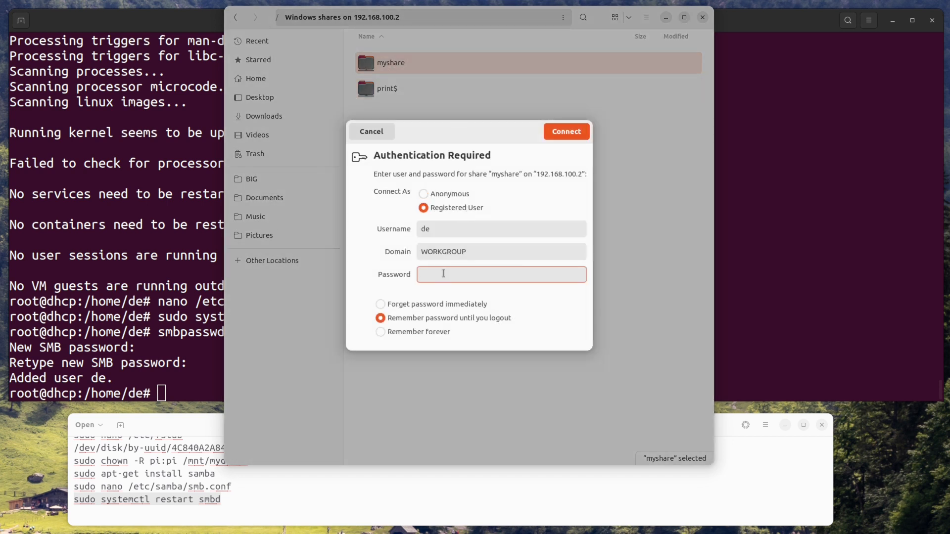
{"action": "left_click", "coordinate": [565, 132]}
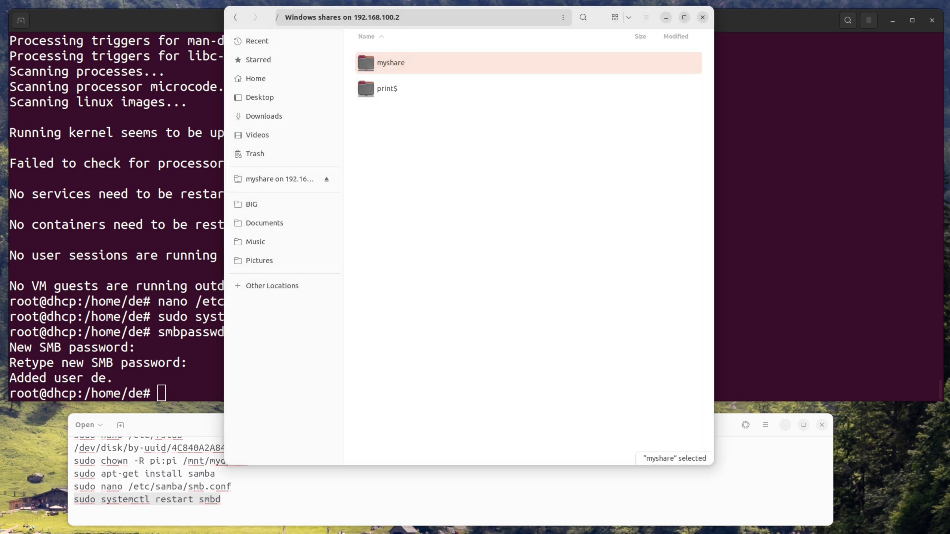
{"action": "double_click", "coordinate": [391, 62]}
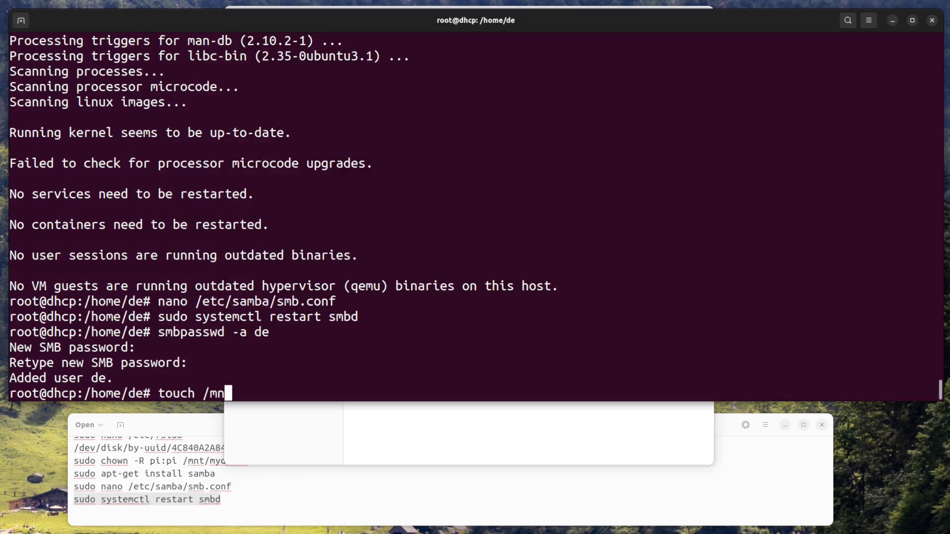
{"action": "type", "text": "t/mydrive/test"}
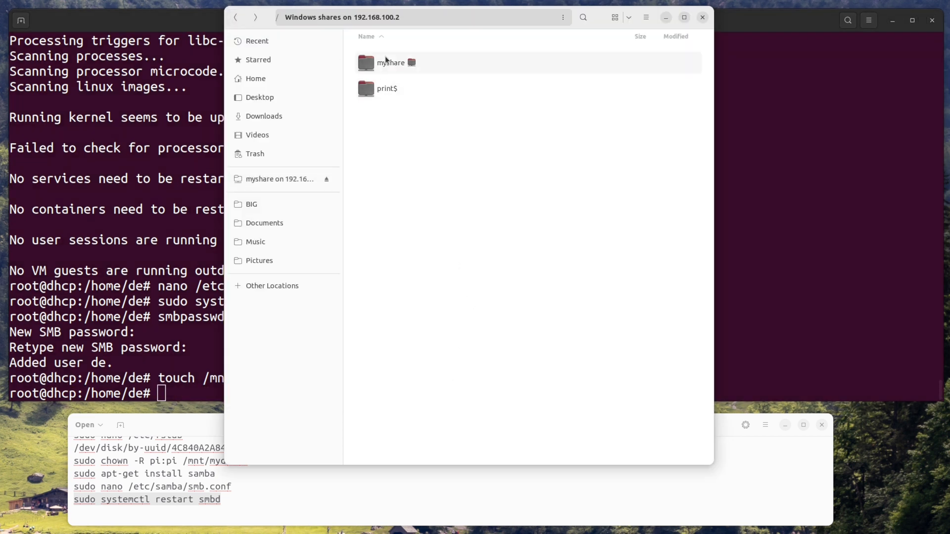
{"action": "double_click", "coordinate": [392, 63]}
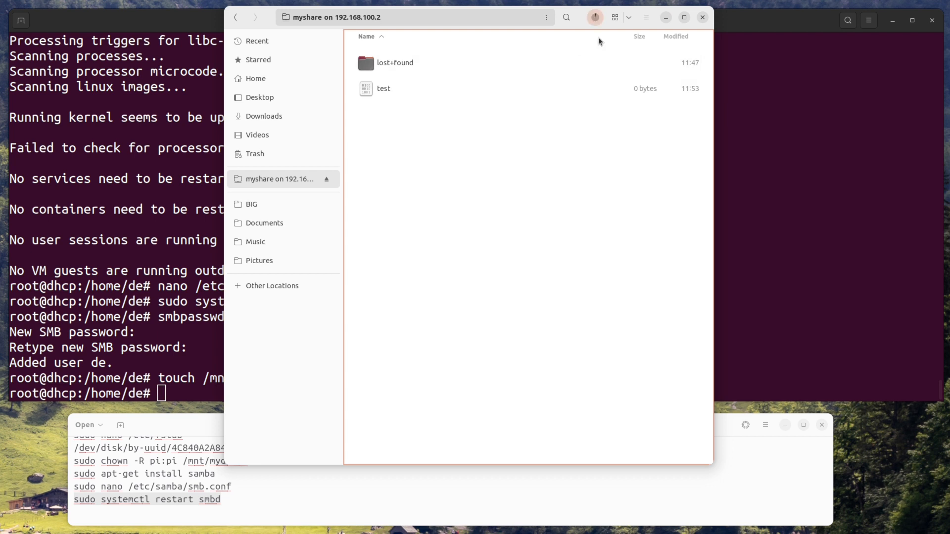